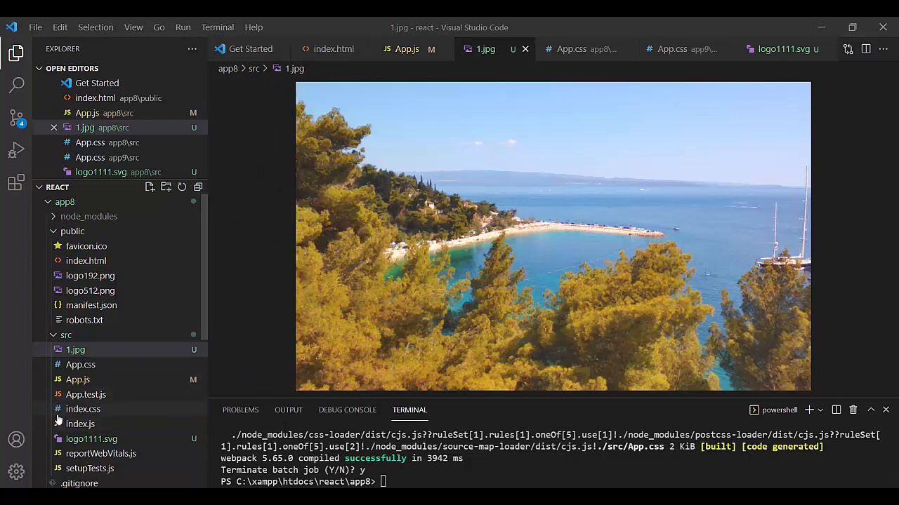
mouse_move(73, 423)
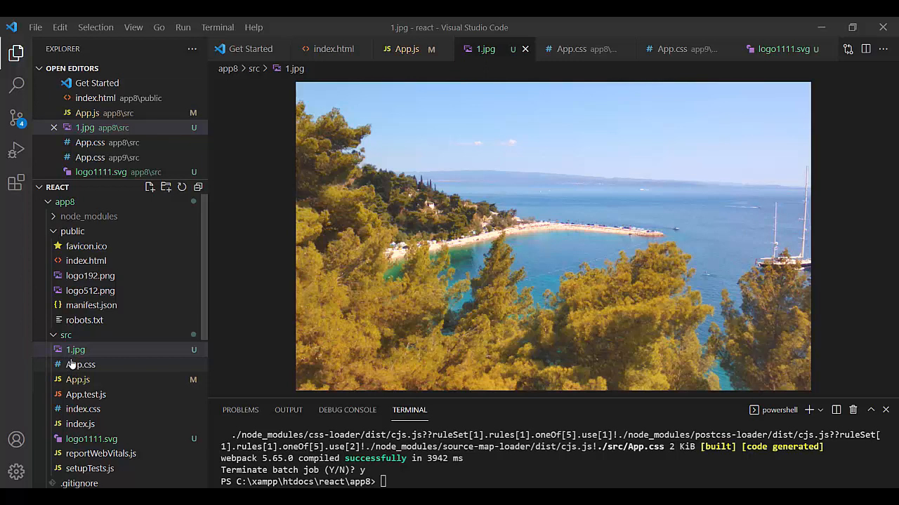
mouse_move(76, 366)
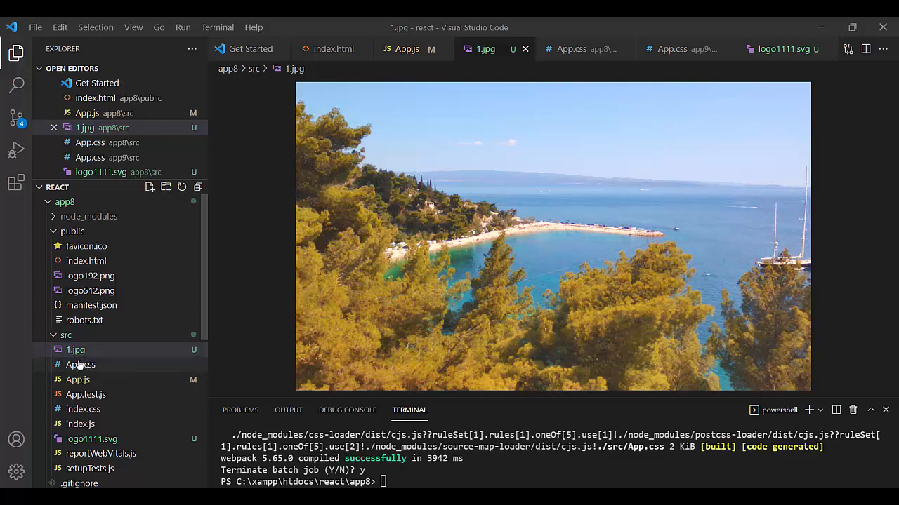
Select the 1.jpg beach photo in the src folder of the Explorer
left_click(75, 349)
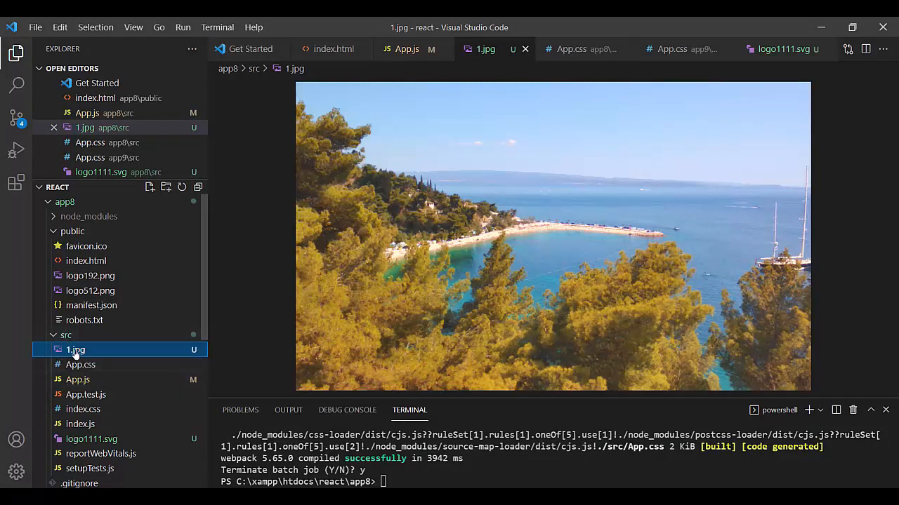
mouse_move(167, 405)
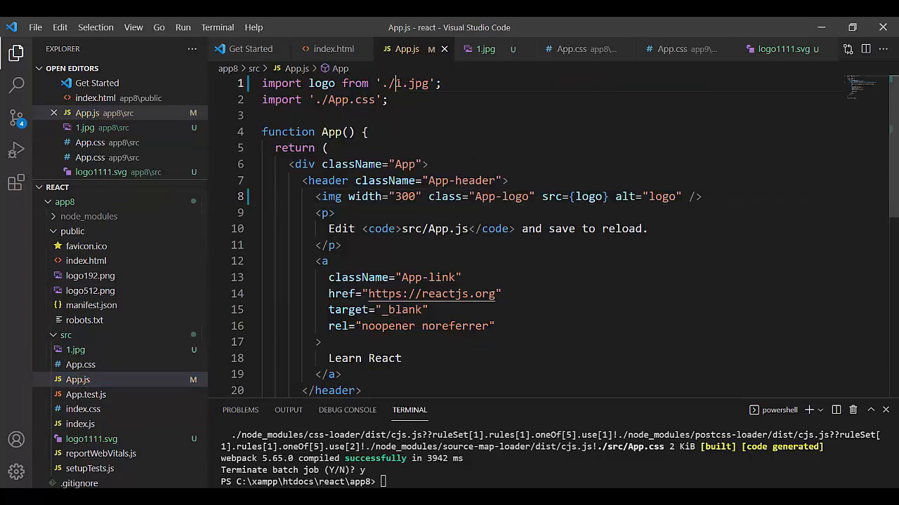
double_click(413, 83)
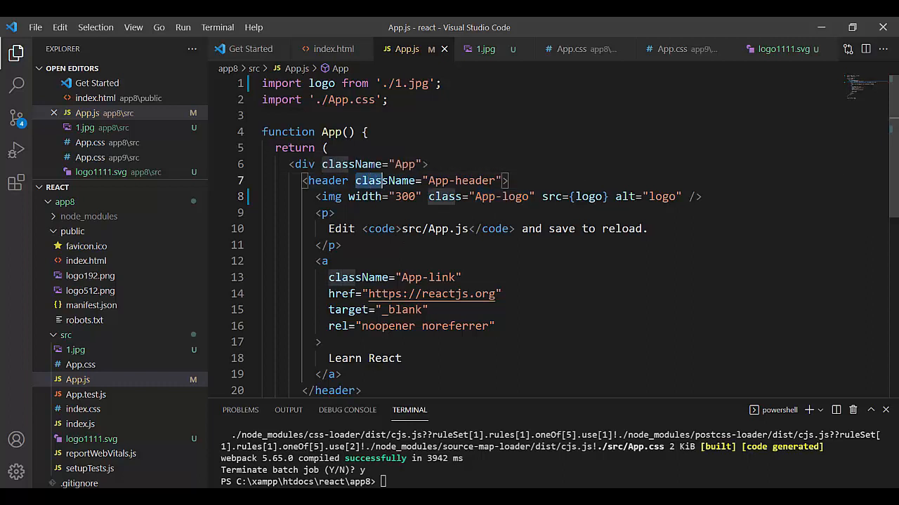
double_click(385, 181)
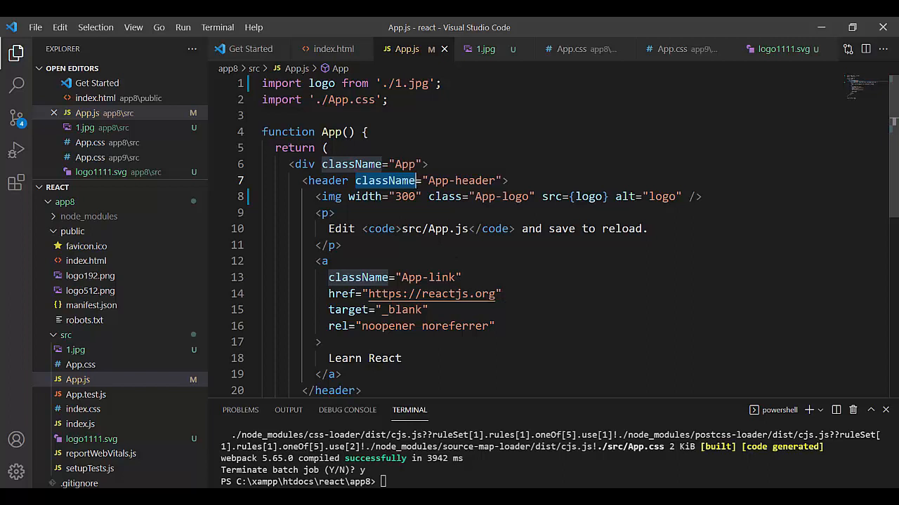
mouse_move(555, 196)
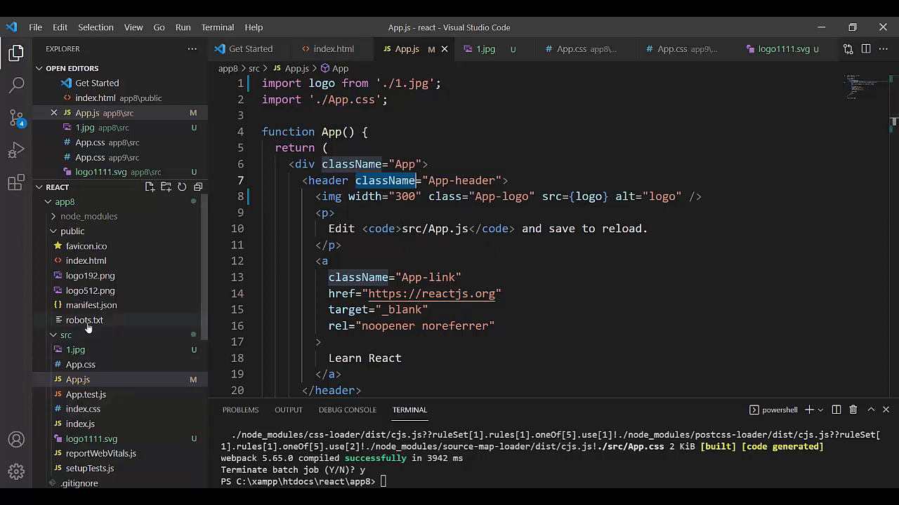
left_click(78, 379)
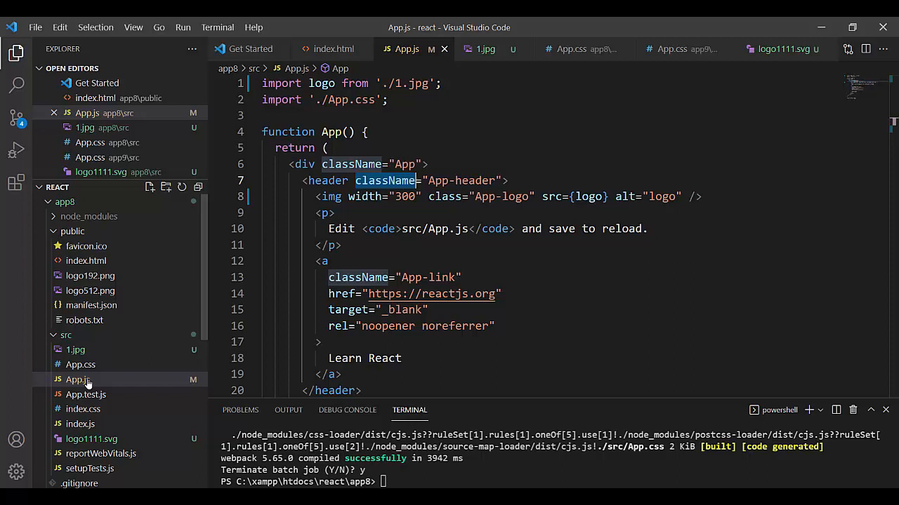
left_click(80, 364)
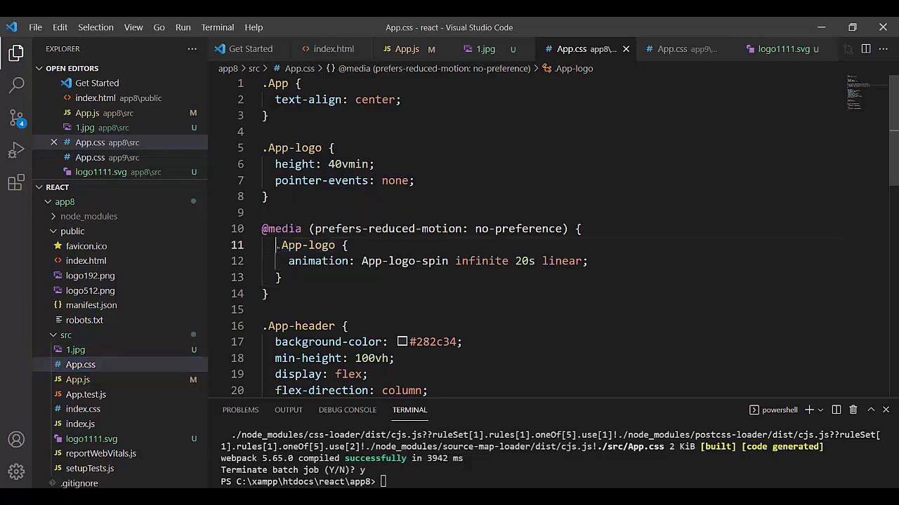
left_click_drag(276, 245, 489, 261)
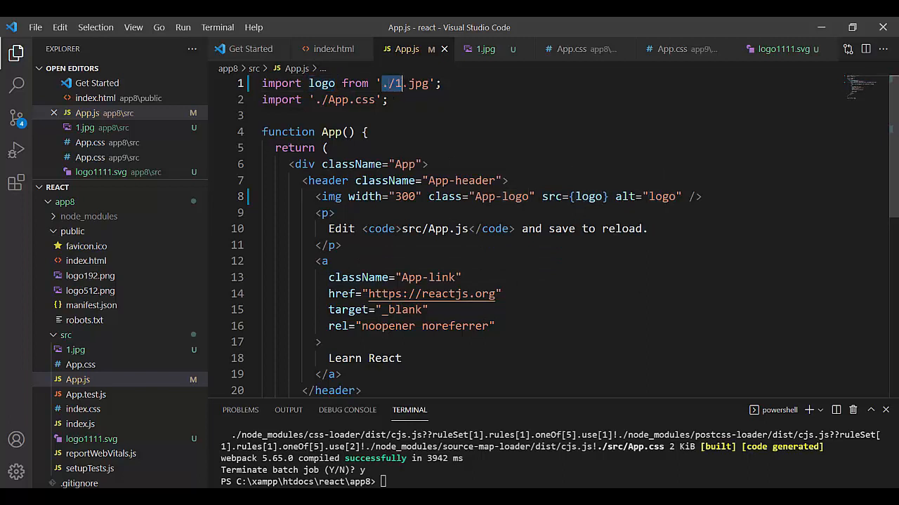
Highlight the './1.jpg' import path in App.js and preview 1.jpg
left_click_drag(382, 83, 421, 83)
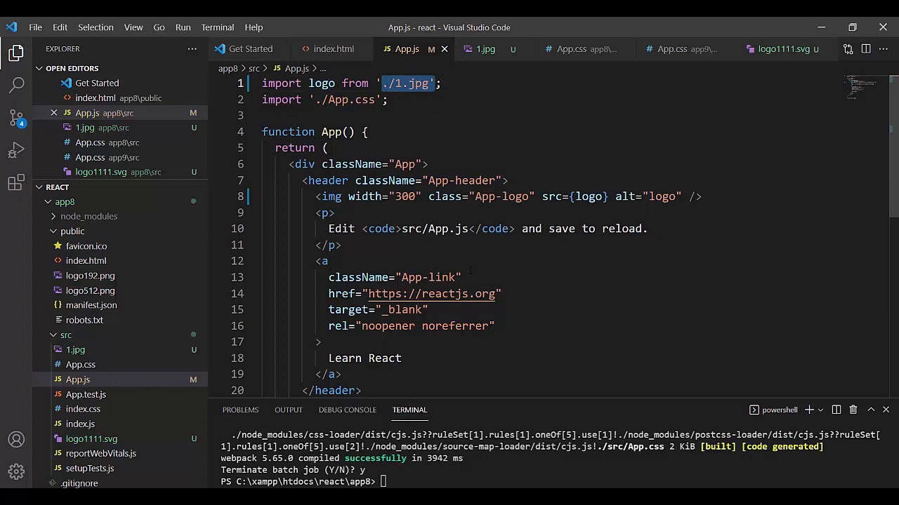
left_click(76, 350)
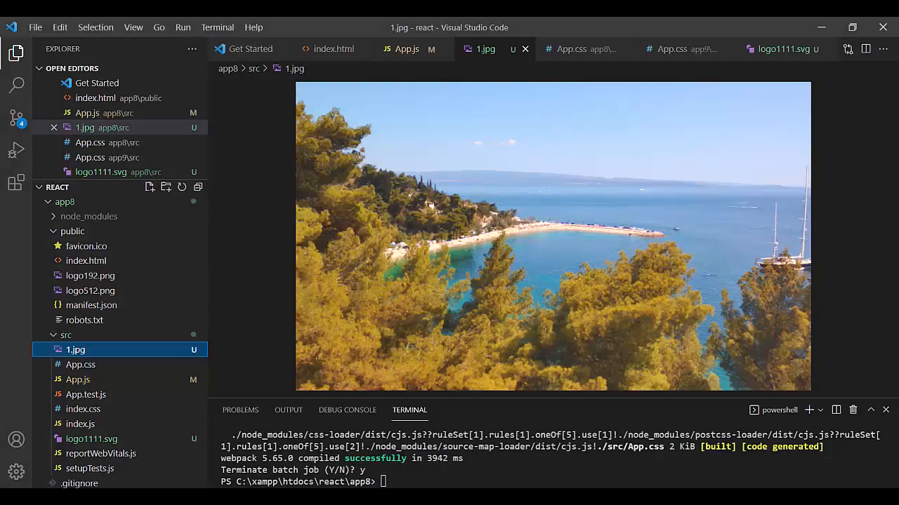
mouse_move(78, 379)
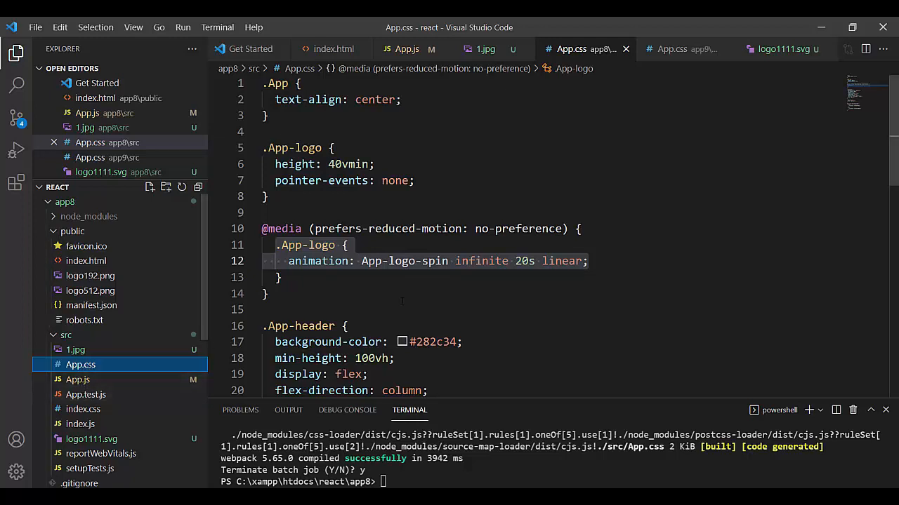
Delete class="App-logo" from the img tag in App.js
left_click(406, 49)
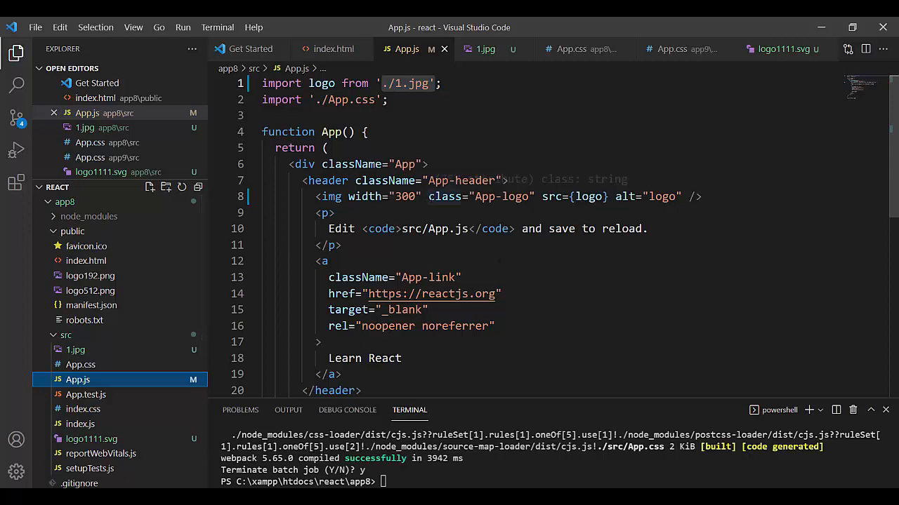
double_click(479, 197)
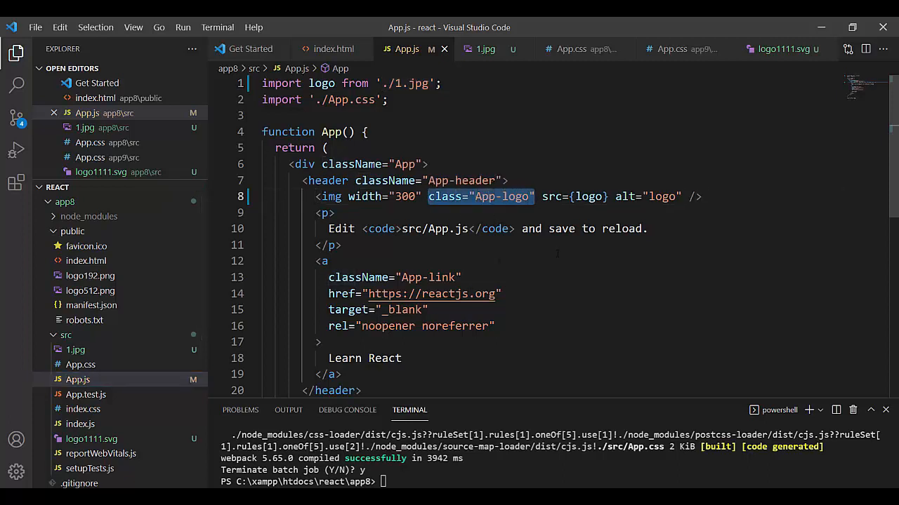
key("Delete")
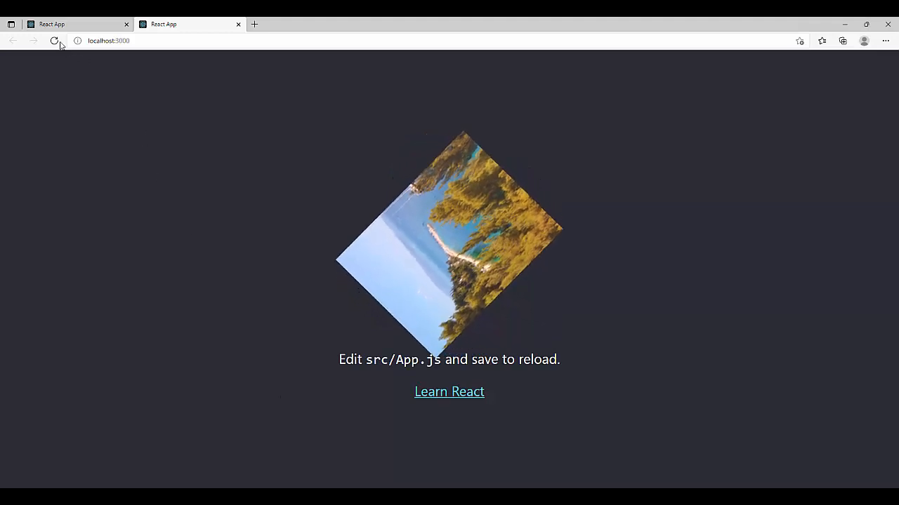
Refresh the localhost:3000 React app page in Edge
left_click(54, 40)
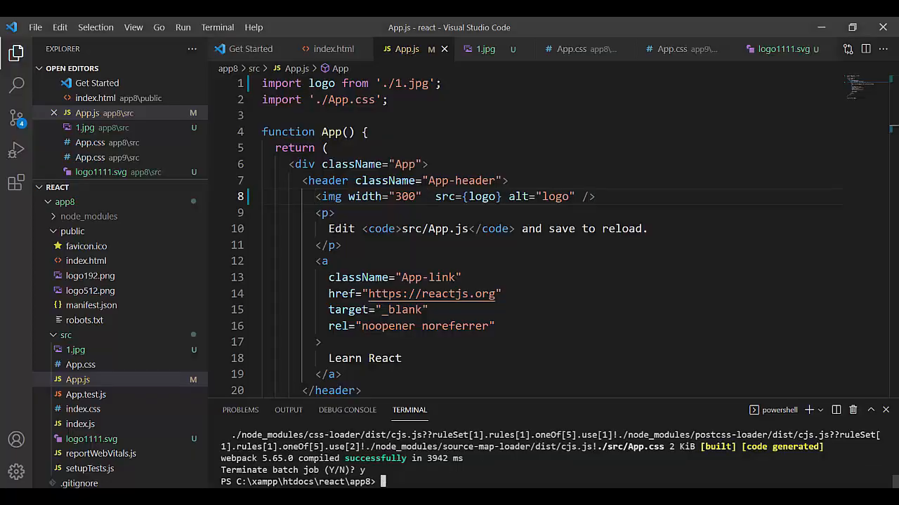
Enter text in App.js after returning to VS Code
type("np")
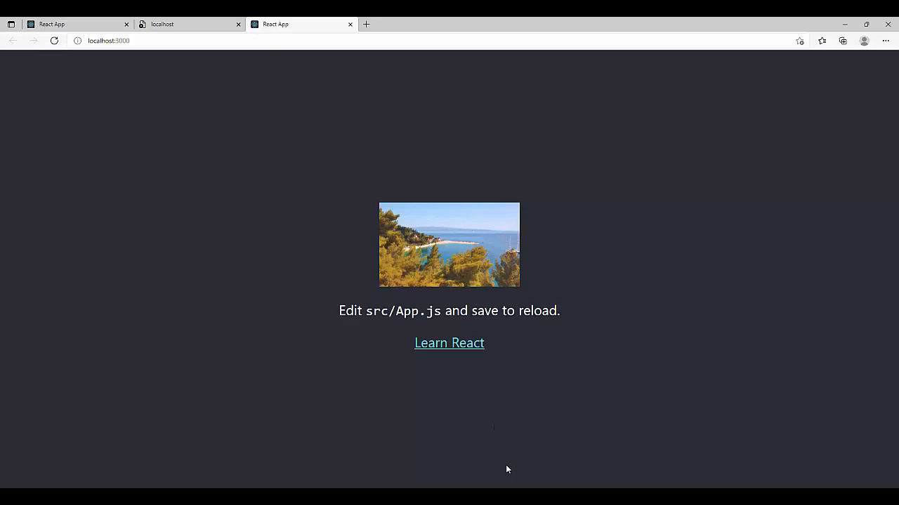
mouse_move(548, 436)
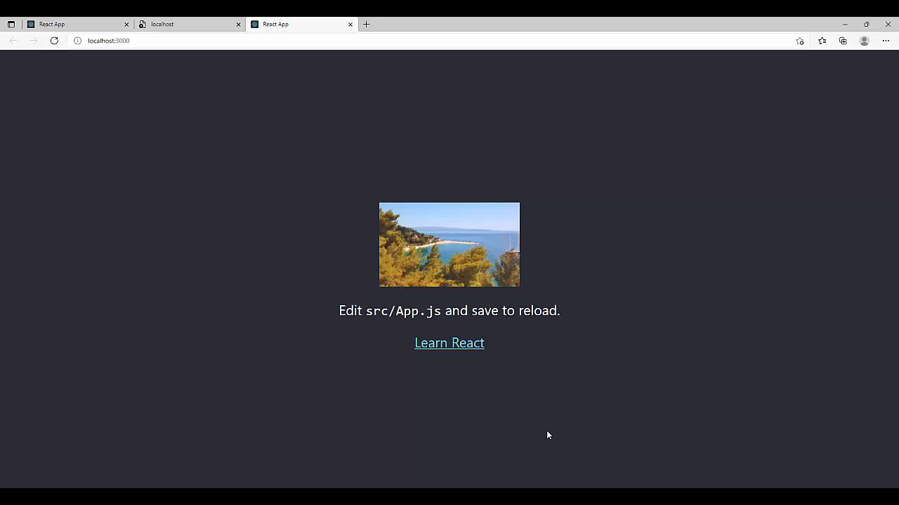
mouse_move(555, 453)
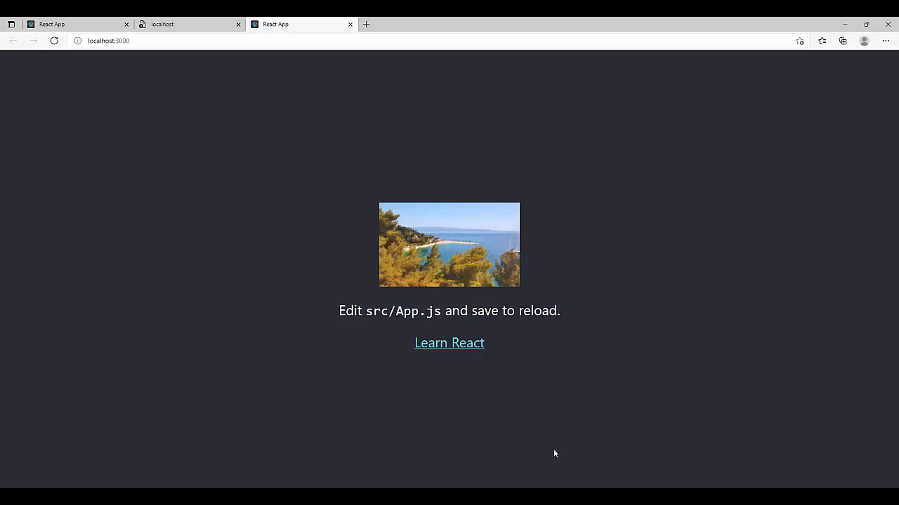